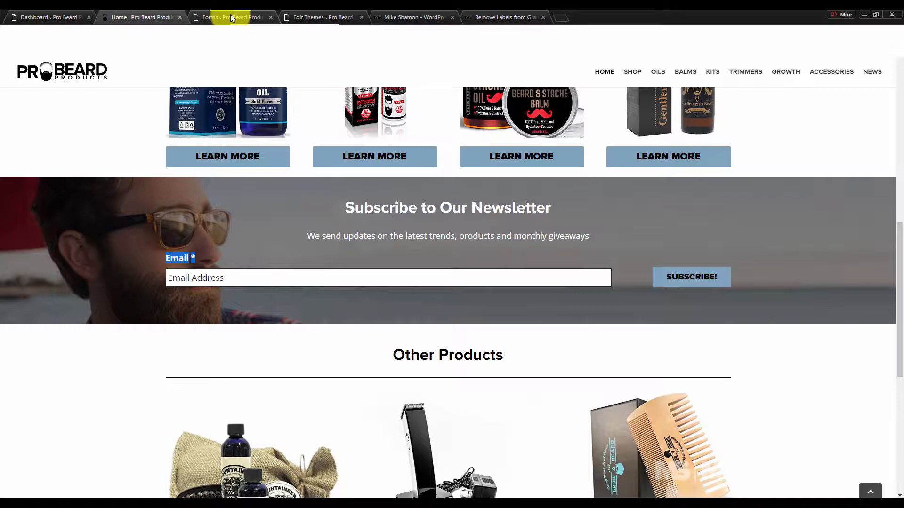
# Show the Email field's Appearance settings and select its 'Email Address' placeholder text.
pyautogui.click(231, 17)
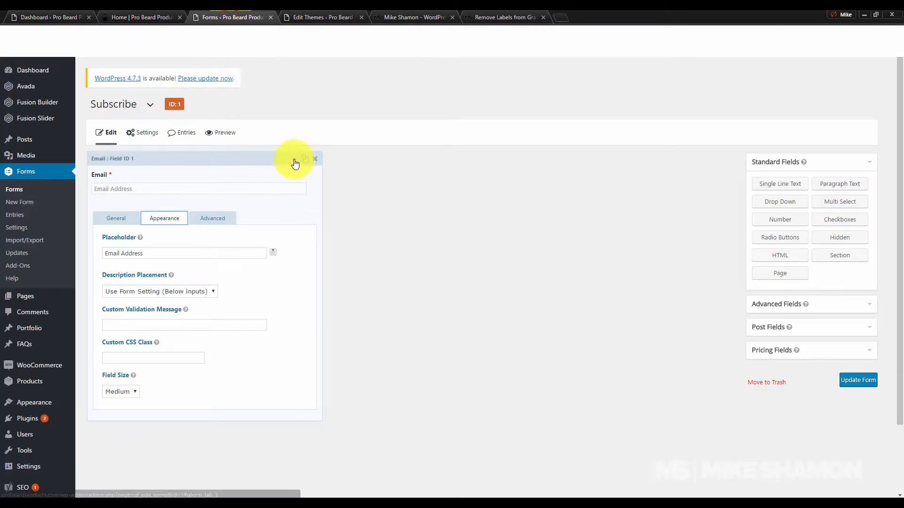
pyautogui.click(304, 158)
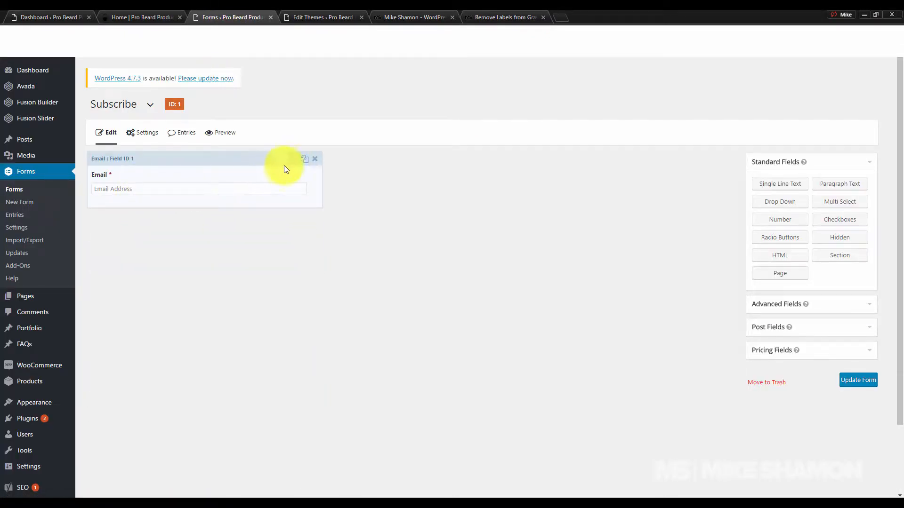
pyautogui.click(294, 158)
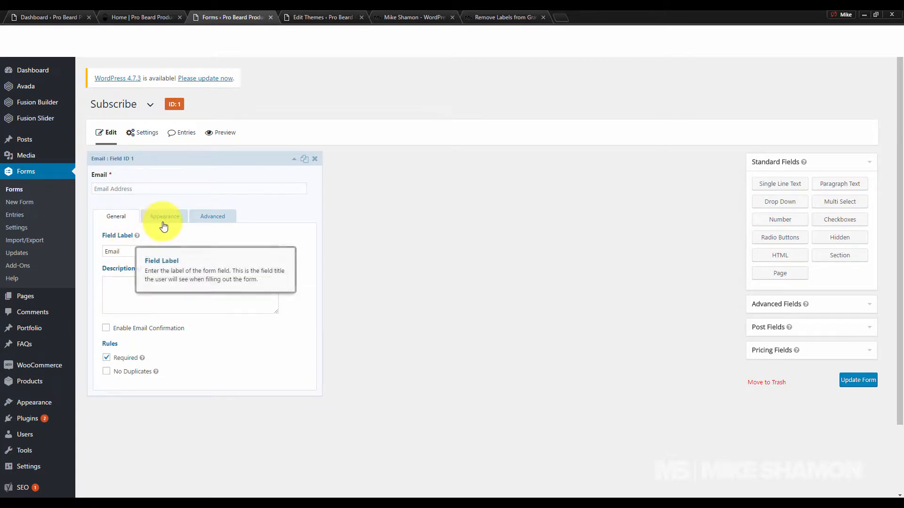
pyautogui.click(164, 217)
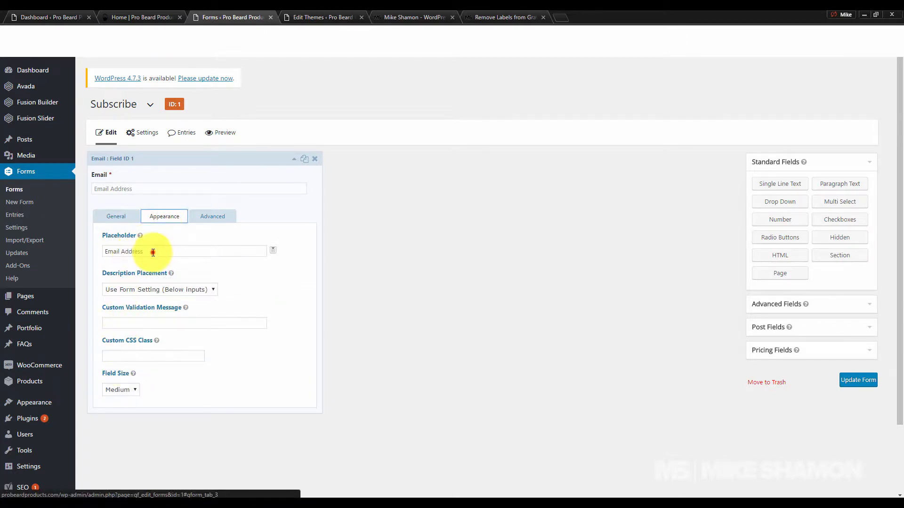
pyautogui.tripleClick(184, 251)
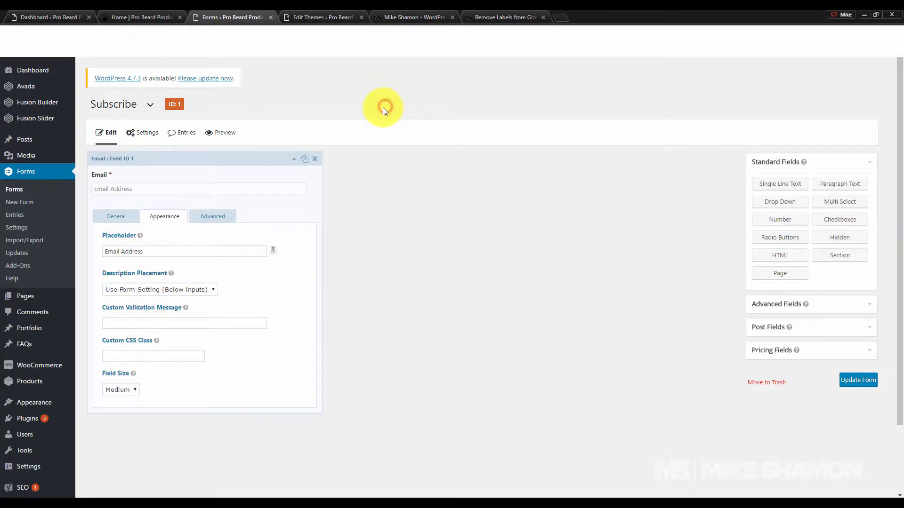
# View the 'Remove Labels from Gravity Forms' tutorial with its add_filter snippet.
pyautogui.click(505, 17)
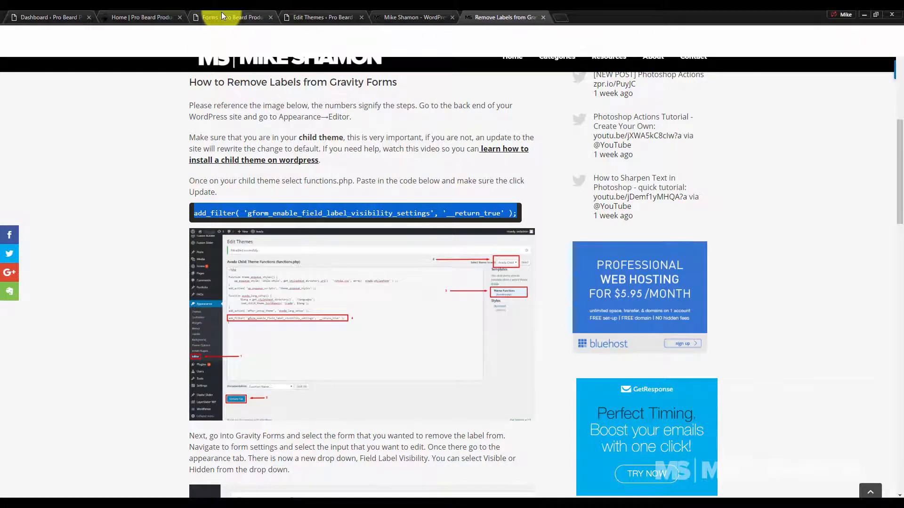
# Load the Avada Child theme's functions.php in the theme file editor.
pyautogui.click(230, 17)
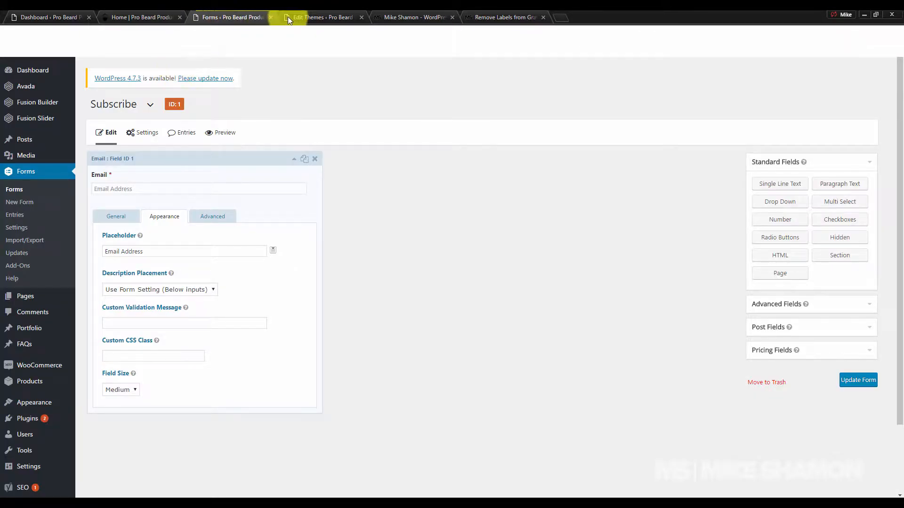
pyautogui.click(322, 17)
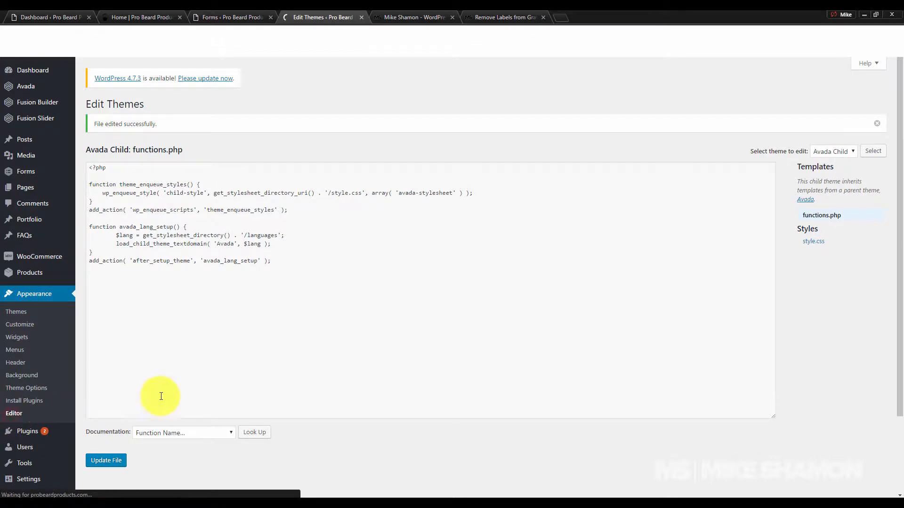
pyautogui.moveTo(261, 169)
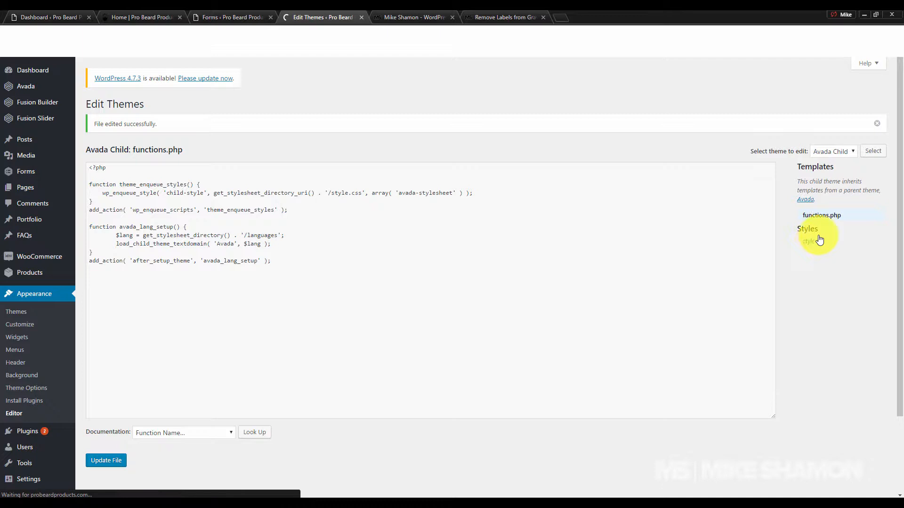
pyautogui.click(812, 241)
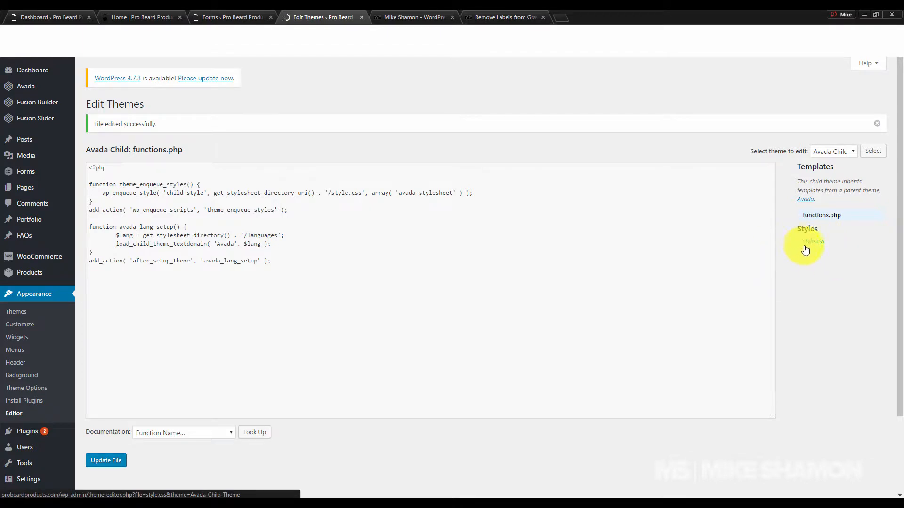
pyautogui.click(812, 241)
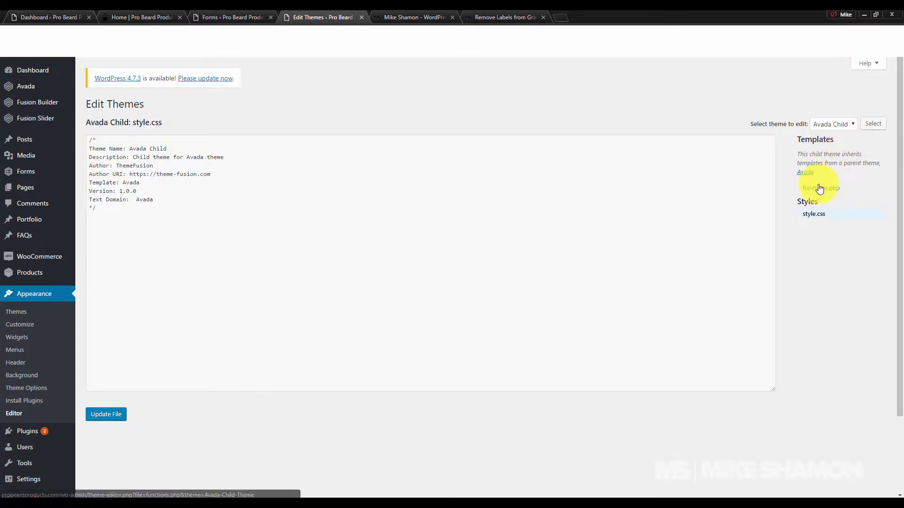
pyautogui.click(820, 188)
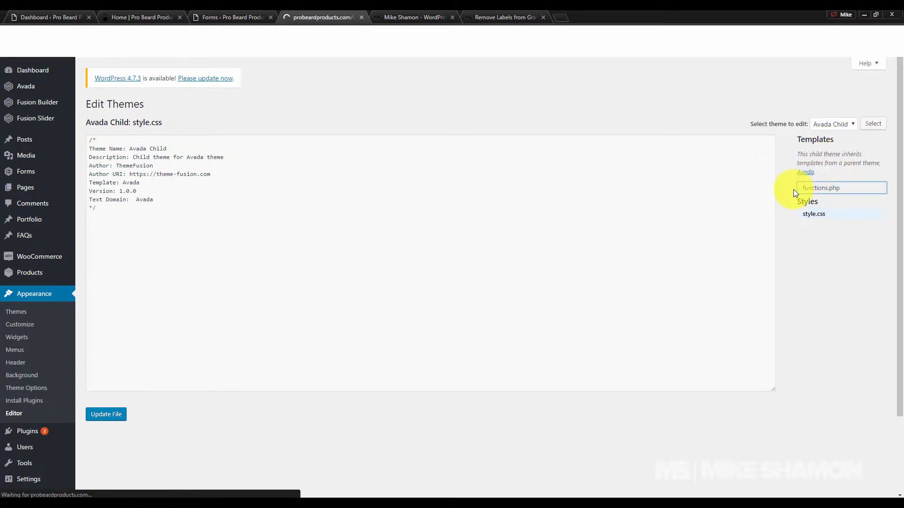
pyautogui.click(821, 187)
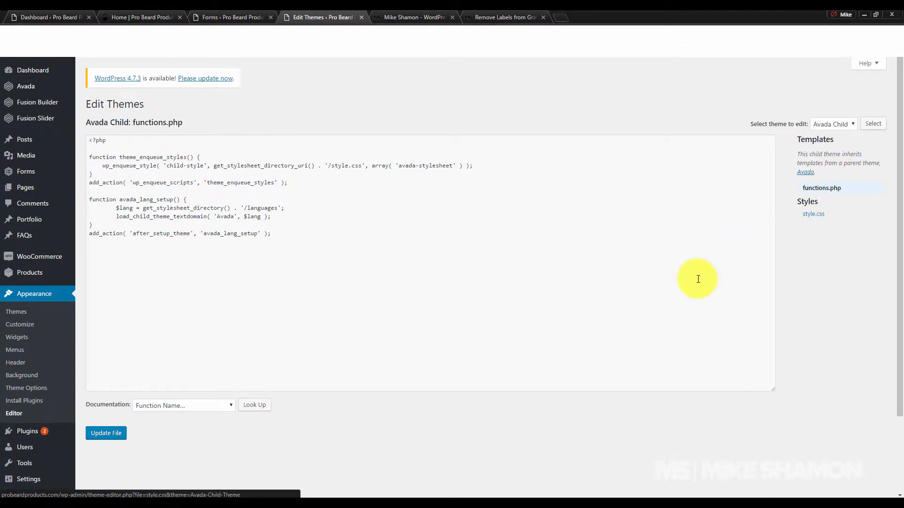
# Append add_filter( 'gform_enable_field_label_visibility_settings', '__return_true' ); and update the file.
pyautogui.click(294, 237)
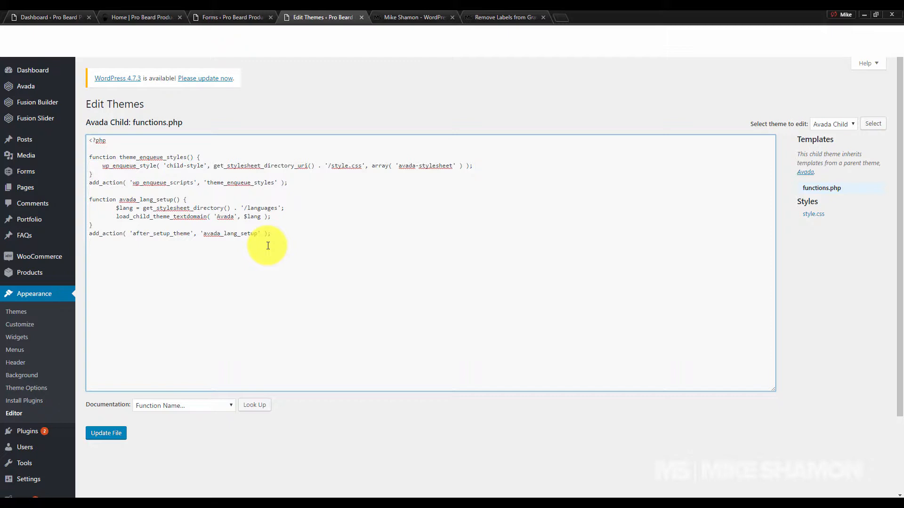
pyautogui.write("add_filter( 'gform_enable_field_label_visibility_settings', '__return_true' );")
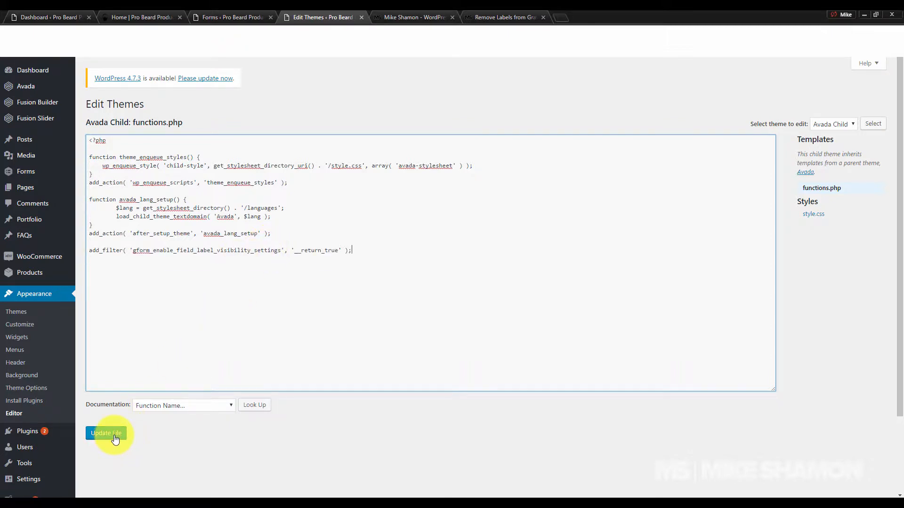
pyautogui.click(106, 433)
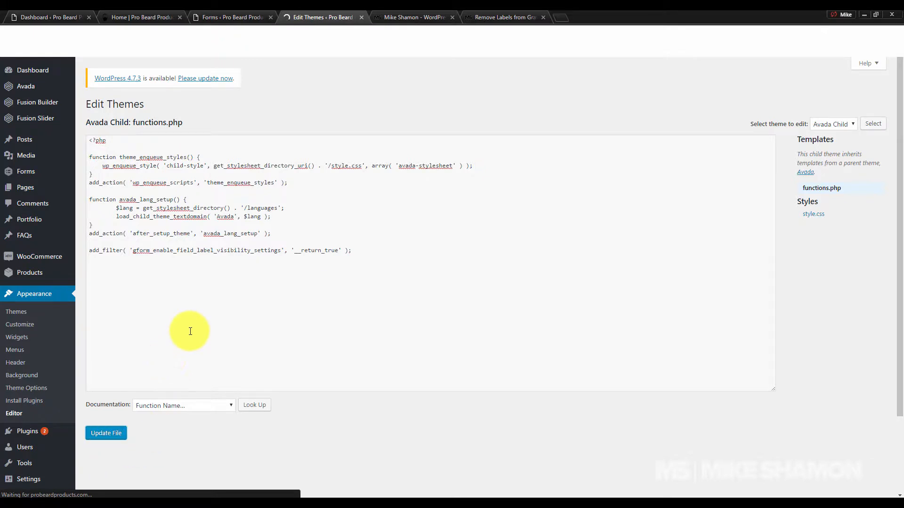
pyautogui.click(233, 17)
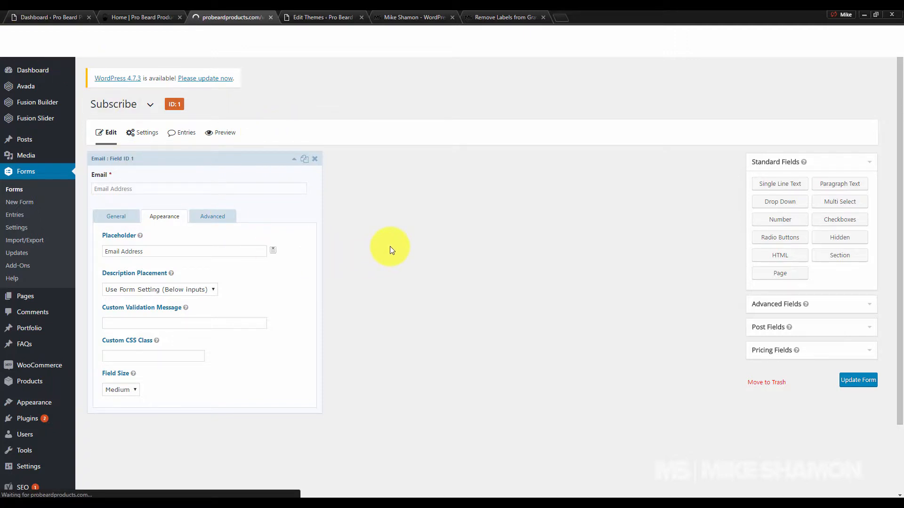
# Set the Email field's Field Label Visibility to Hidden and update the Subscribe form.
pyautogui.click(315, 158)
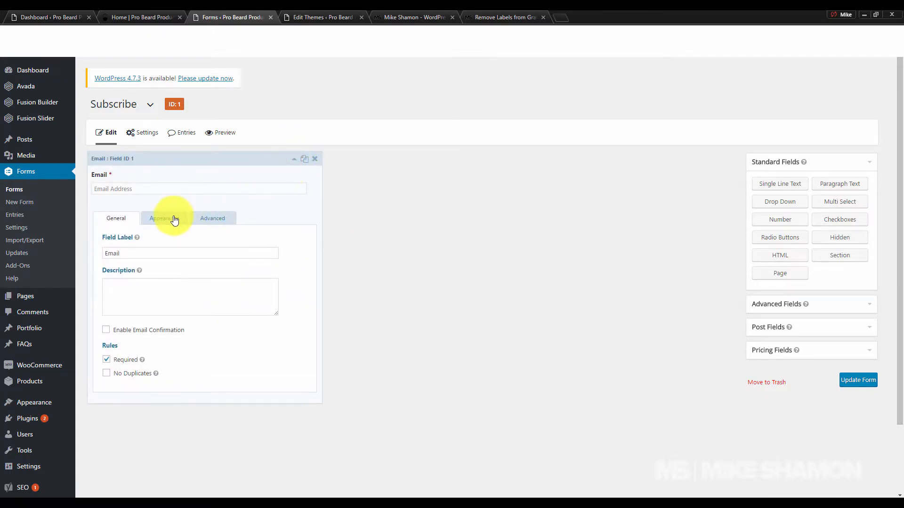
pyautogui.click(164, 217)
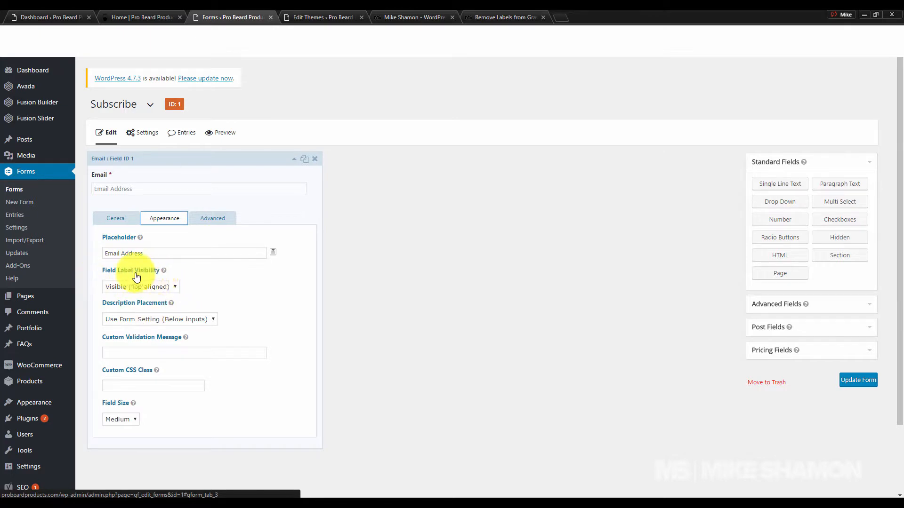
pyautogui.click(140, 286)
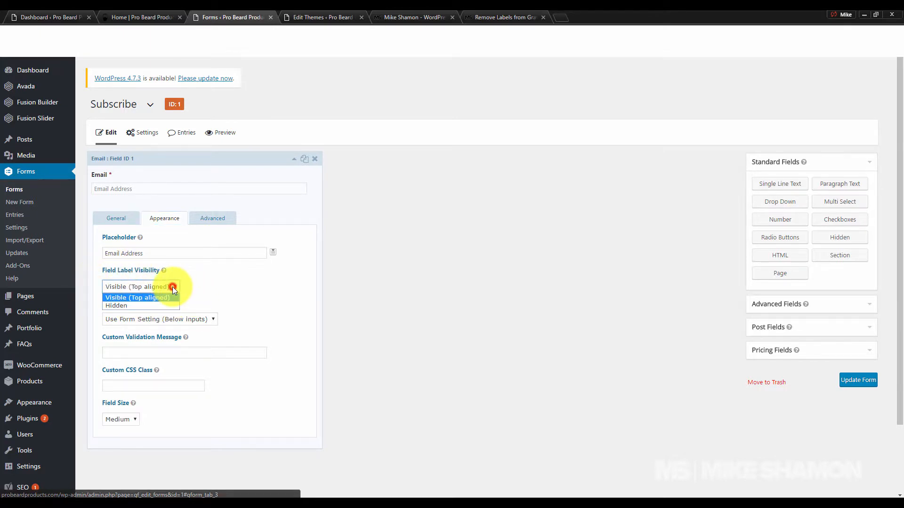
pyautogui.click(117, 305)
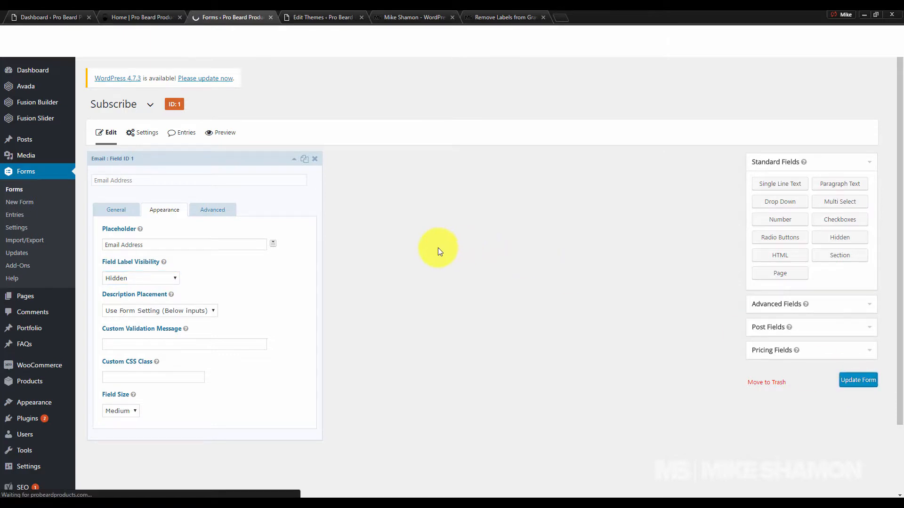
pyautogui.click(205, 78)
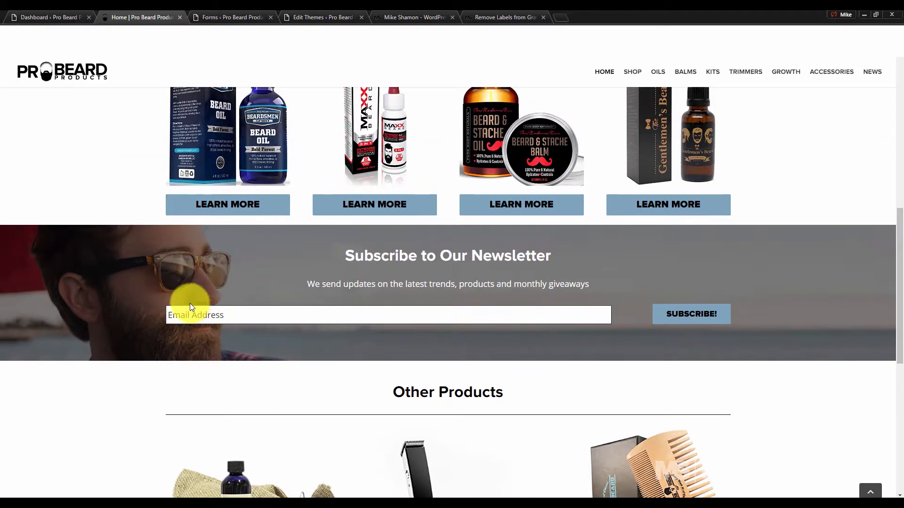
# Return to the child theme's functions.php after checking the homepage signup box.
pyautogui.click(323, 17)
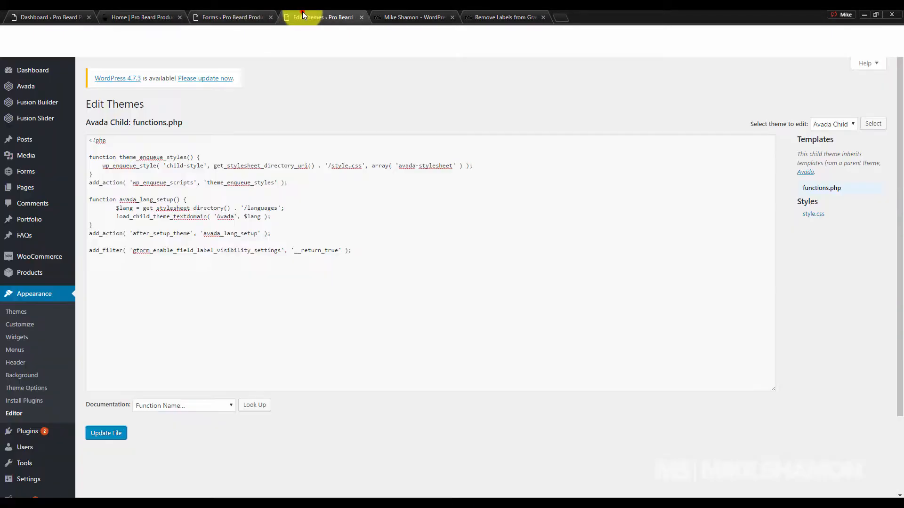
# Delete the add_filter line from functions.php, update the file and return to the form.
pyautogui.click(106, 433)
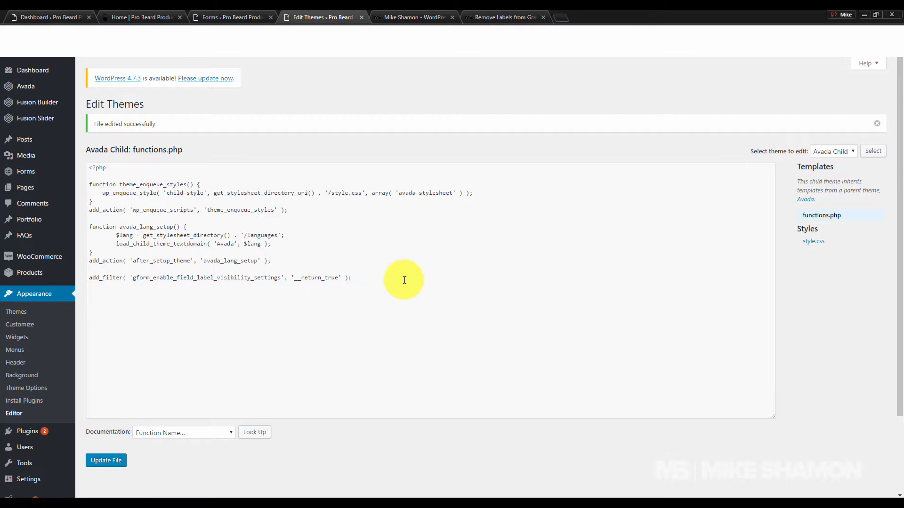
pyautogui.moveTo(382, 279)
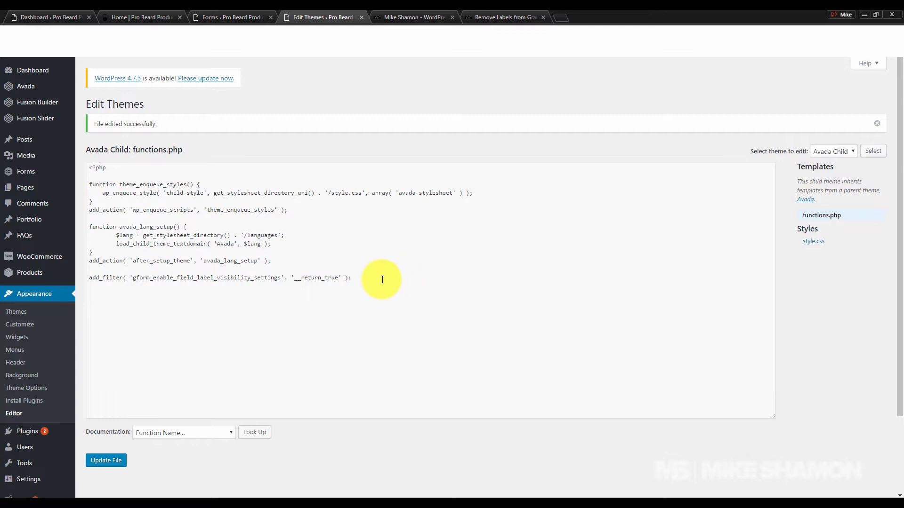
pyautogui.tripleClick(220, 276)
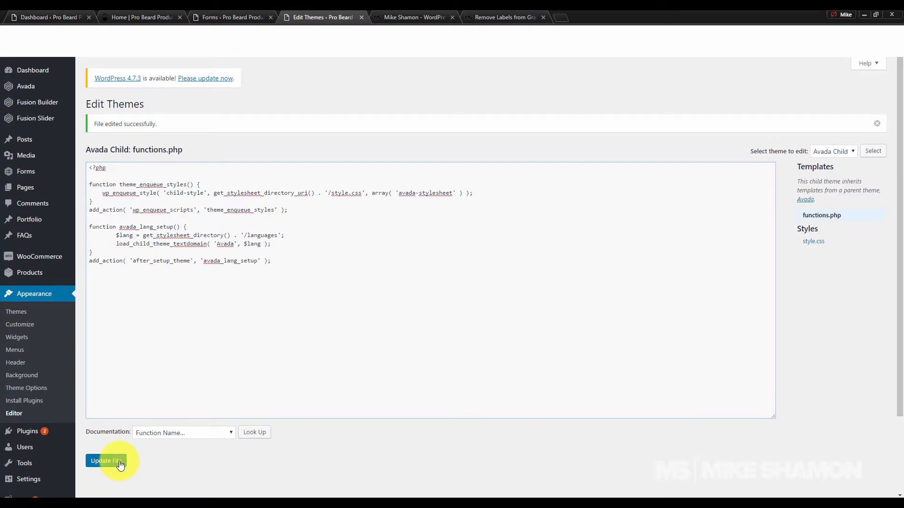
pyautogui.click(231, 16)
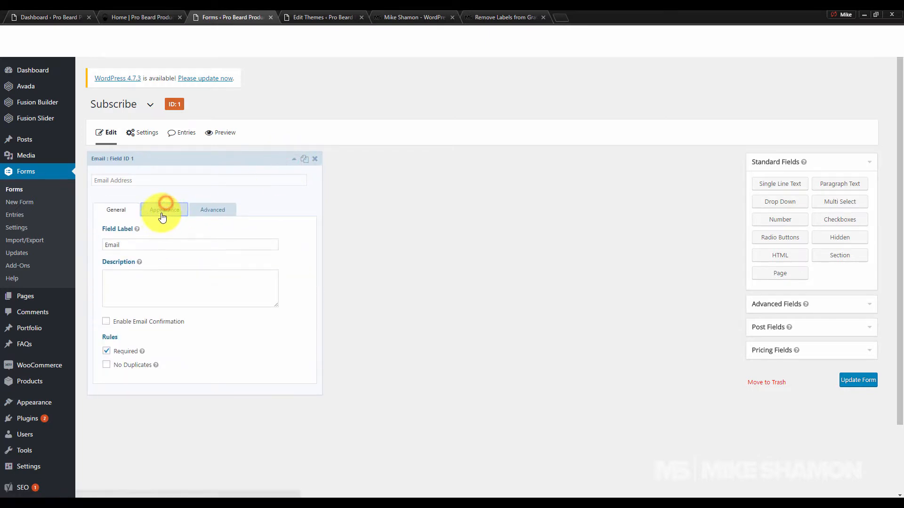
# Reload the form and see the Email field's Appearance options lack Field Label Visibility.
pyautogui.click(164, 209)
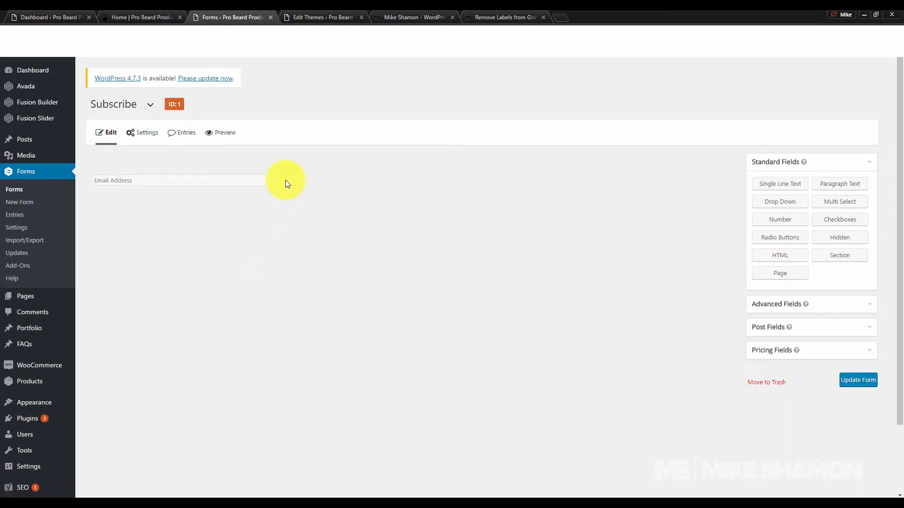
pyautogui.click(163, 209)
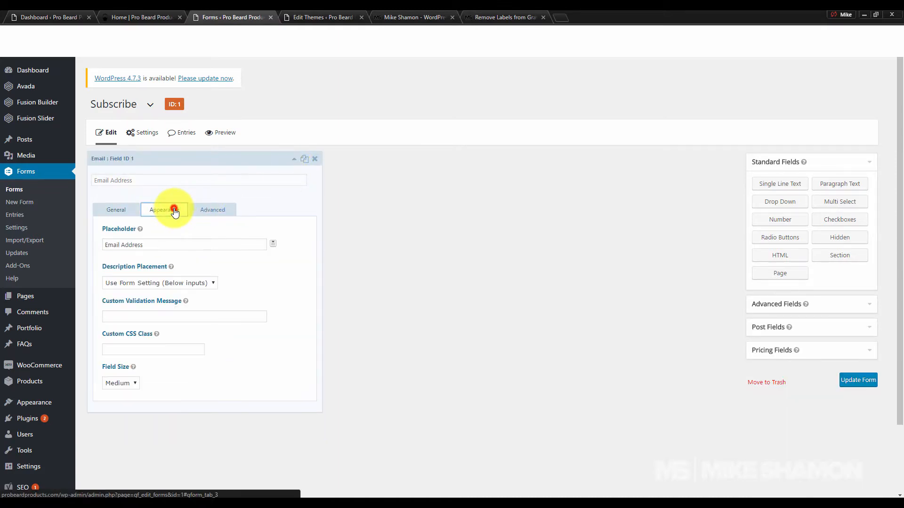
pyautogui.click(164, 209)
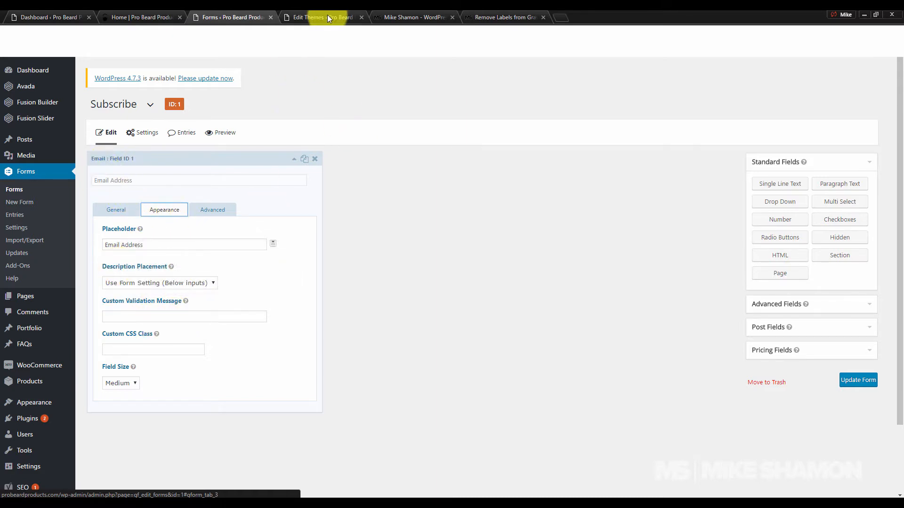
# Re-add the gform_enable_field_label_visibility_settings add_filter line to functions.php and update it.
pyautogui.click(321, 17)
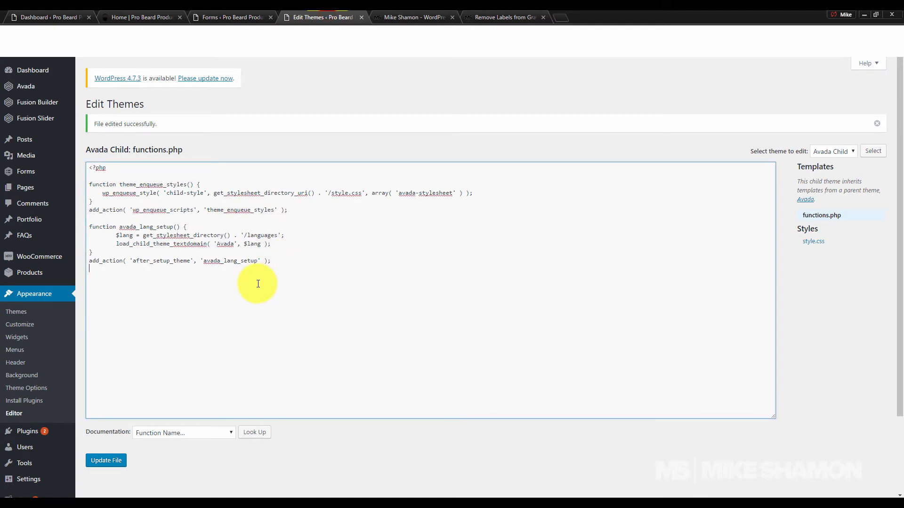
pyautogui.write("add_filter( 'gform_enable_field_label_visibility_settings', '__return_true' );")
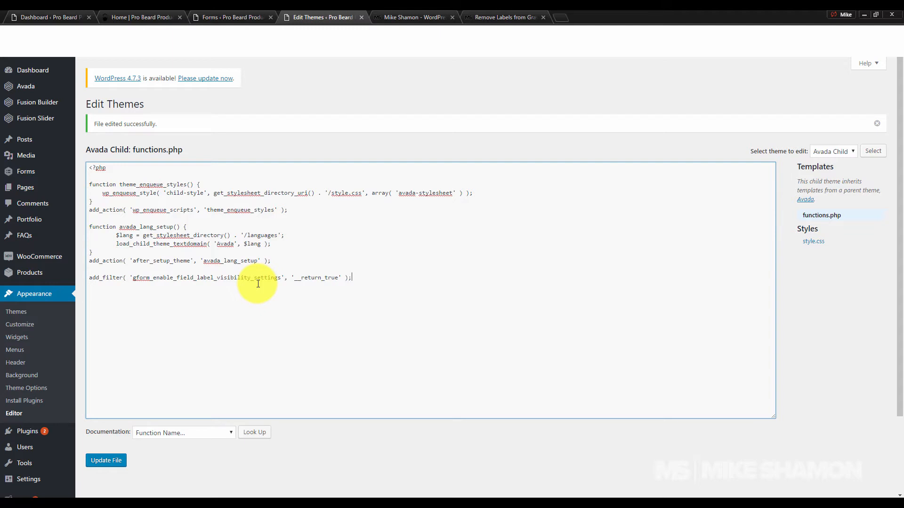
pyautogui.click(105, 460)
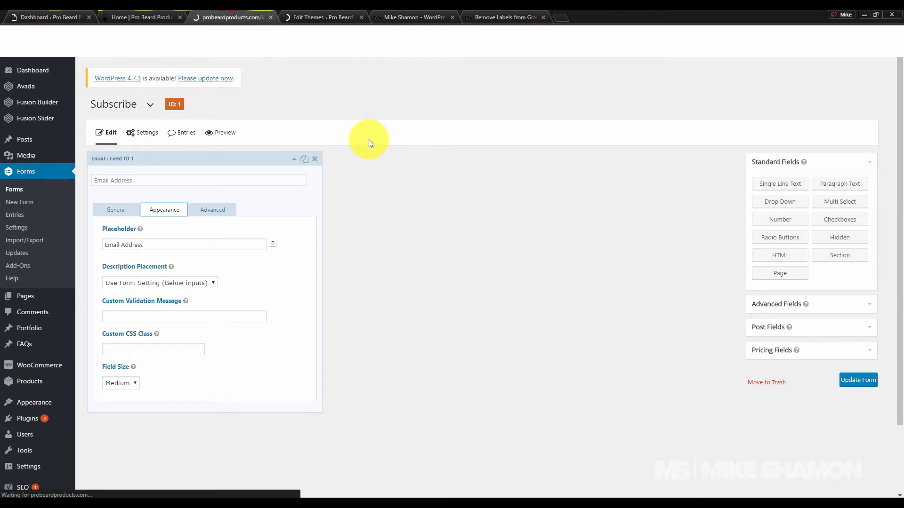
pyautogui.moveTo(395, 105)
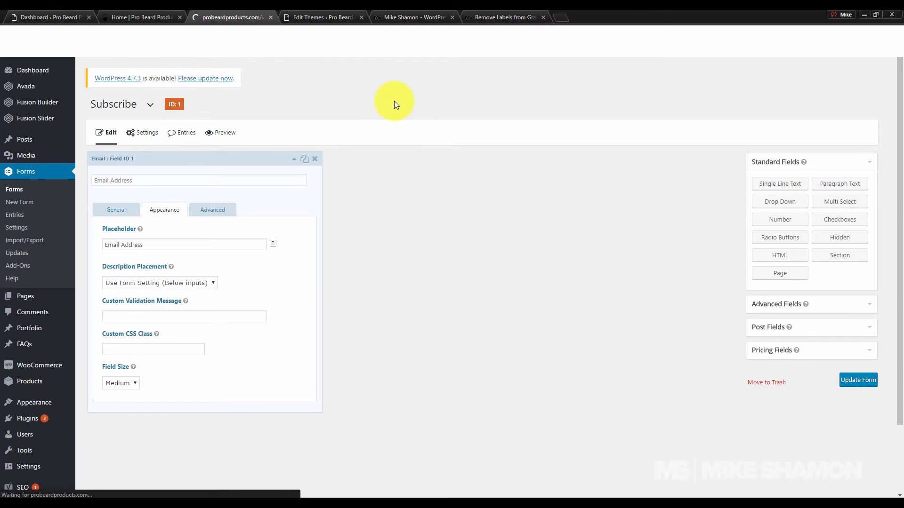
# Expand the Email field and see Field Label Visibility offered again, set to Hidden.
pyautogui.click(294, 160)
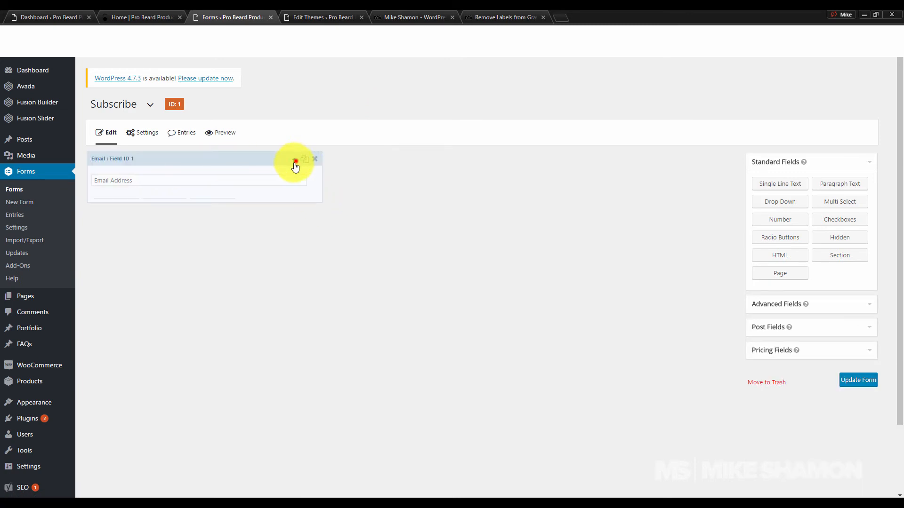
pyautogui.click(295, 160)
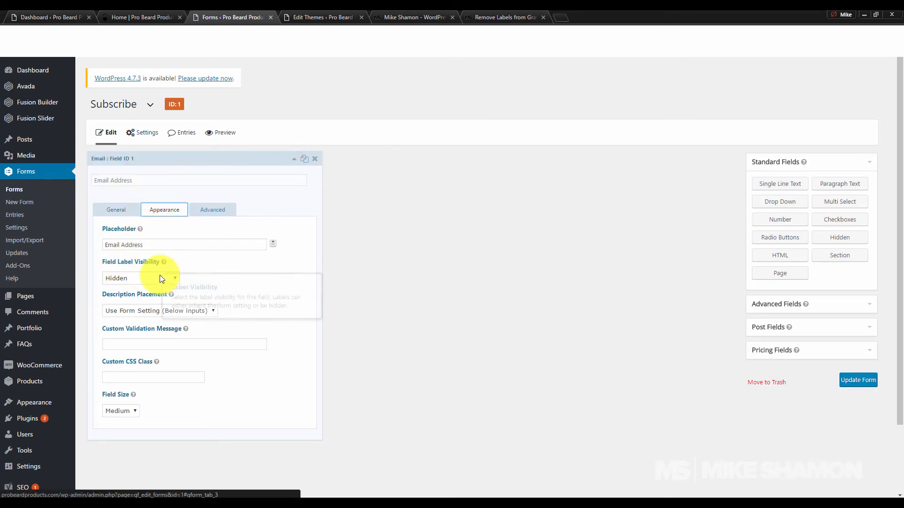
pyautogui.moveTo(282, 153)
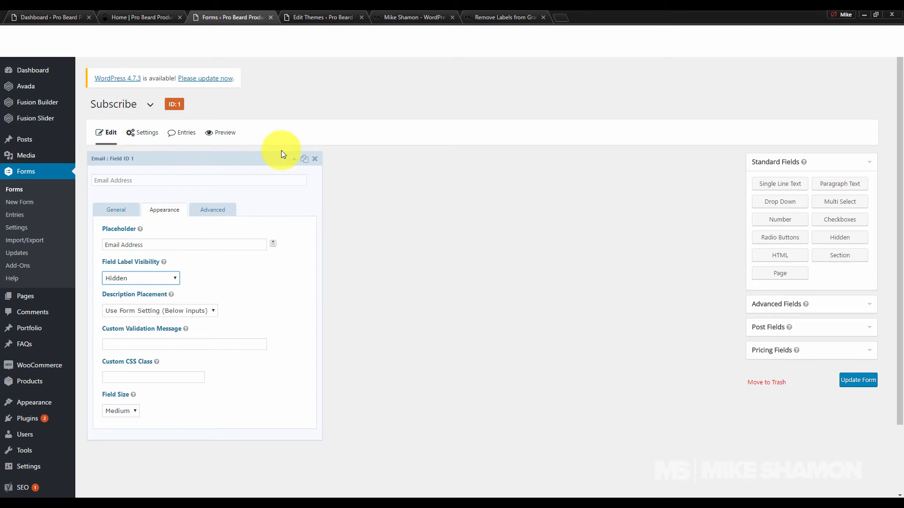